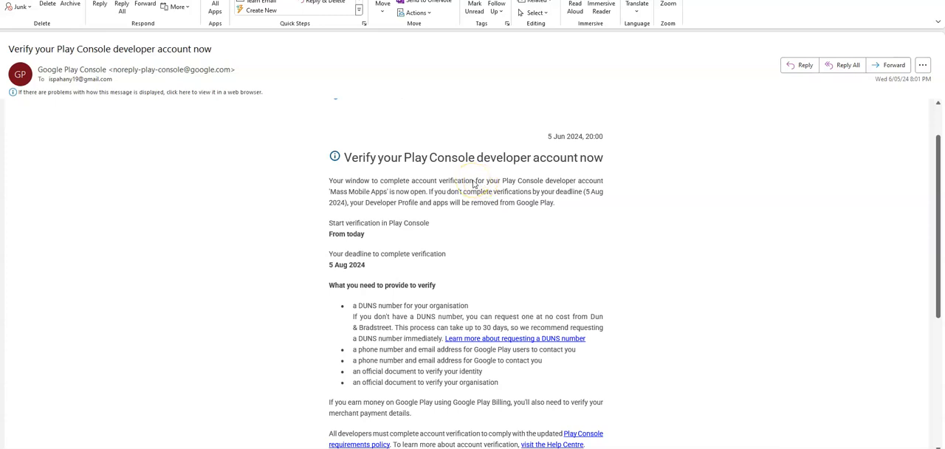
mouse_move(455, 170)
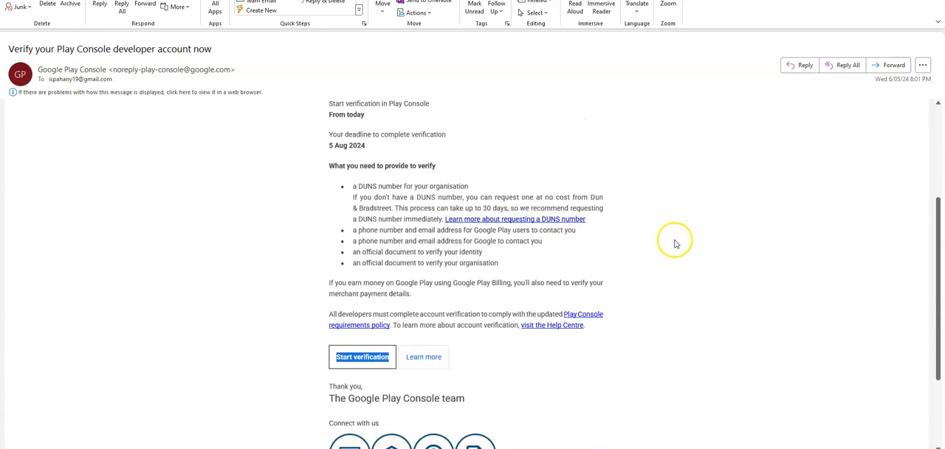
mouse_move(380, 189)
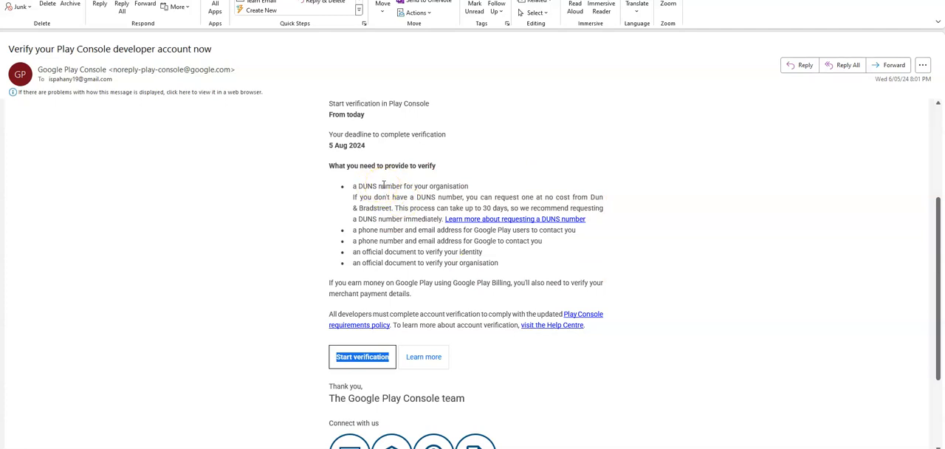
mouse_move(399, 169)
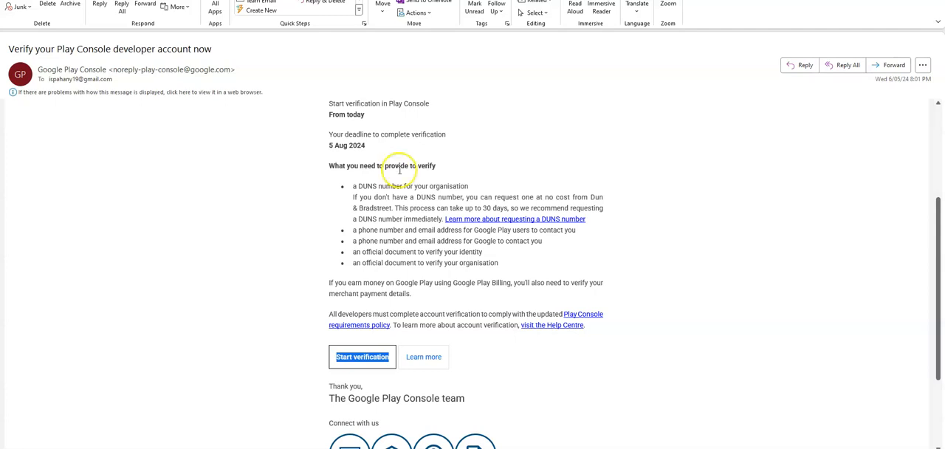
mouse_move(357, 150)
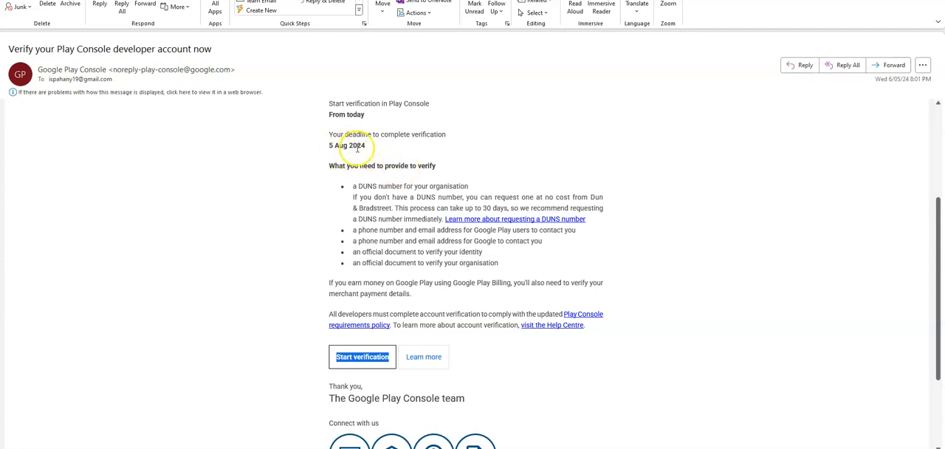
- Start developer account verification from the Play Console home page and reach the account type step
scroll(down, 3)
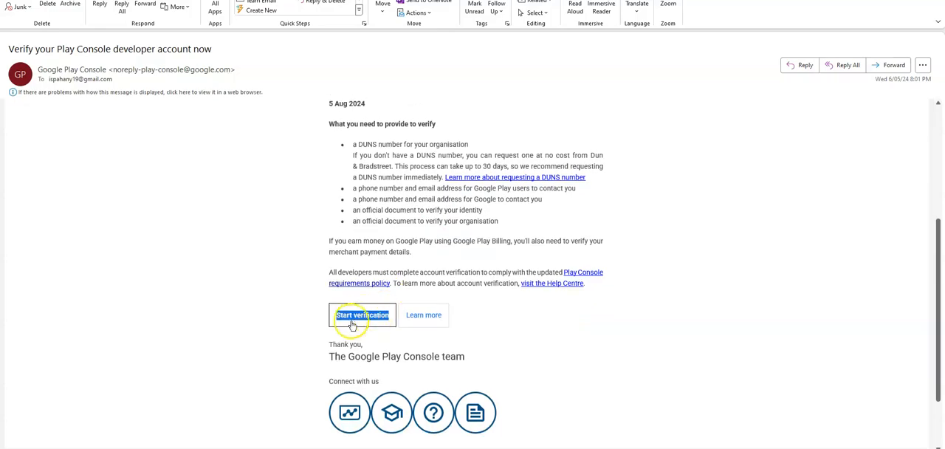
click(362, 314)
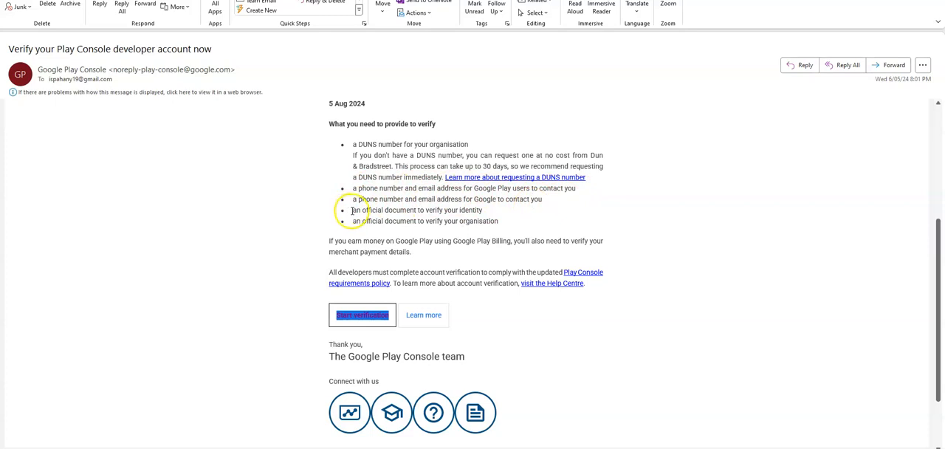
mouse_move(502, 224)
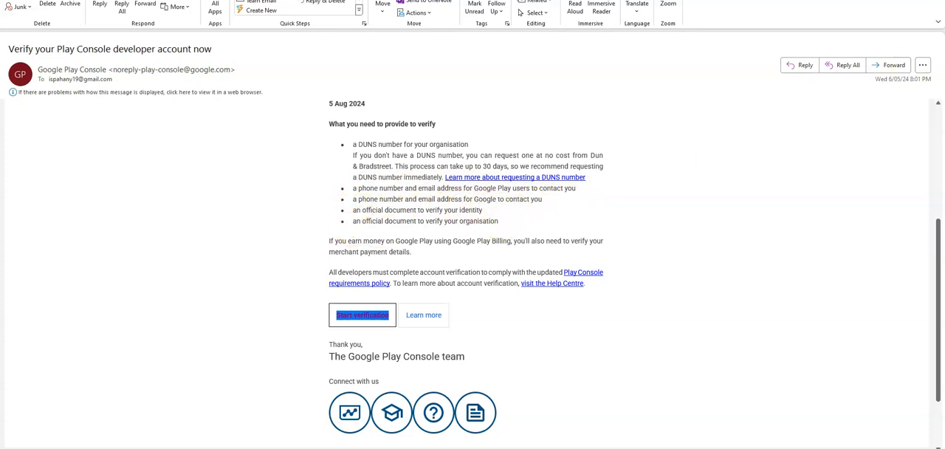
click(362, 314)
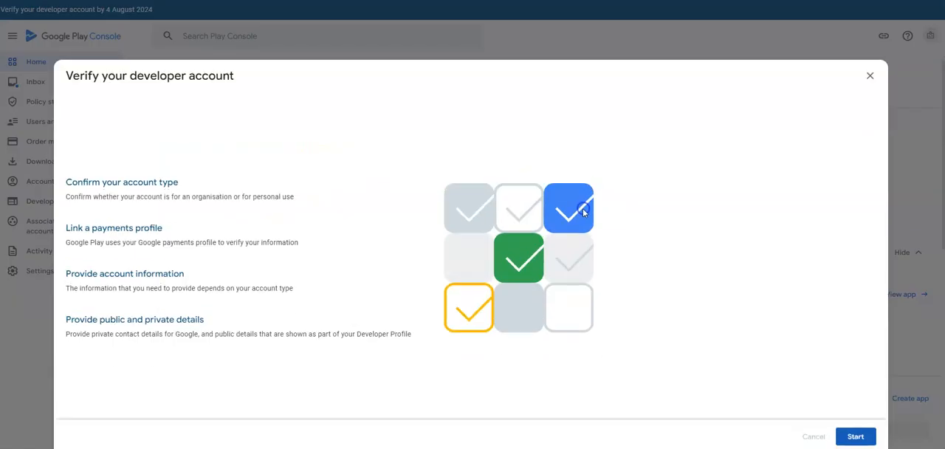
mouse_move(125, 209)
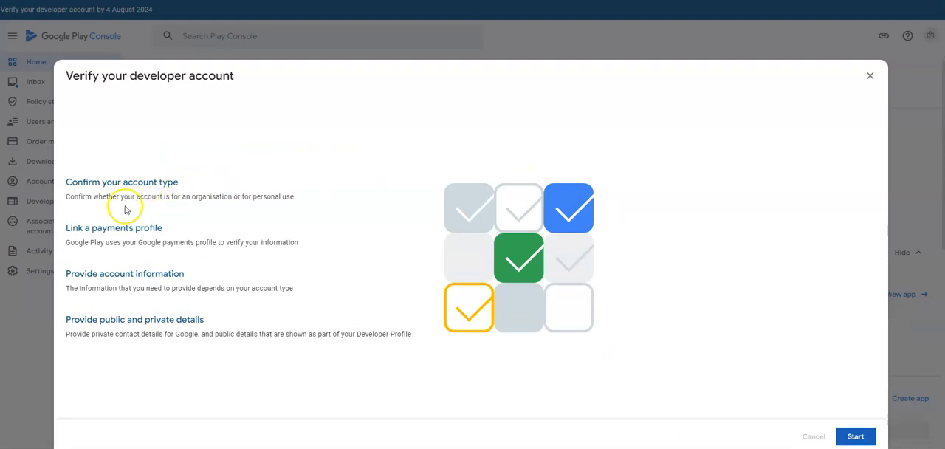
mouse_move(174, 206)
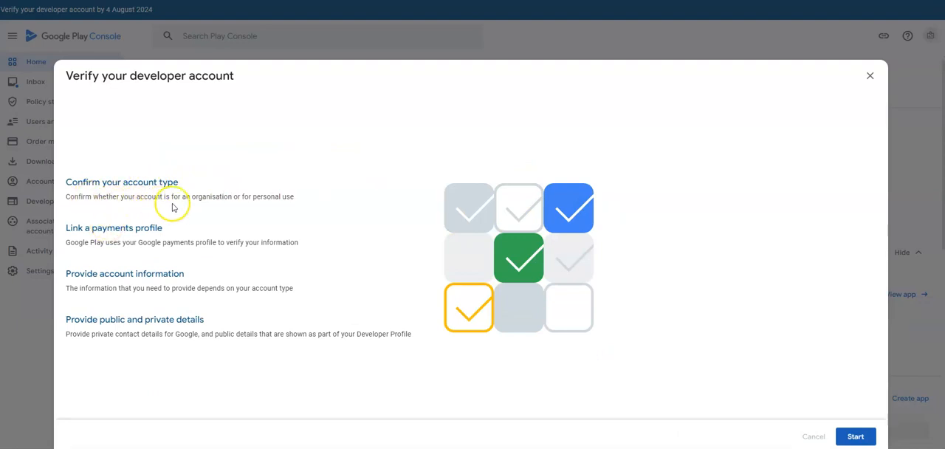
mouse_move(274, 259)
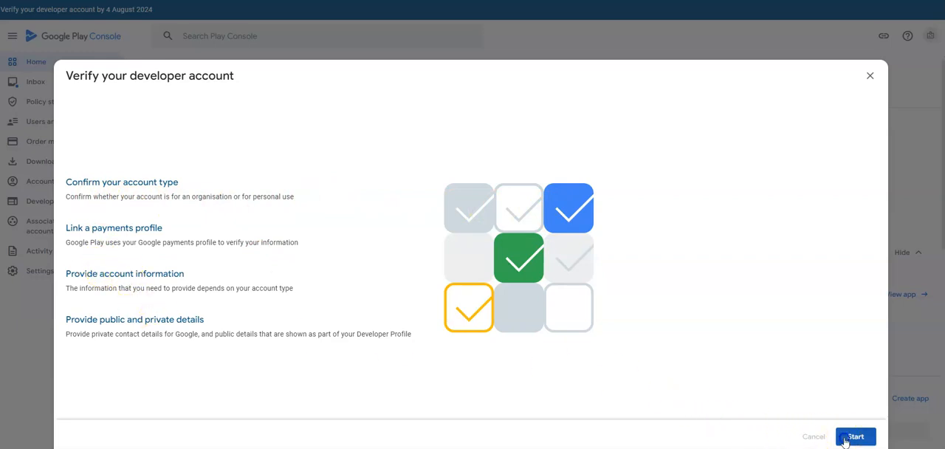
click(855, 436)
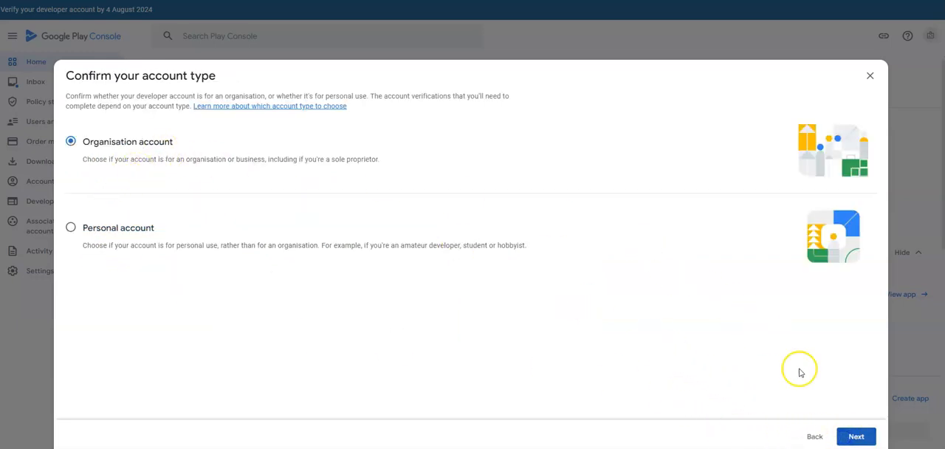
- Confirm the Organisation account type and bring up the payments profile choices
click(856, 436)
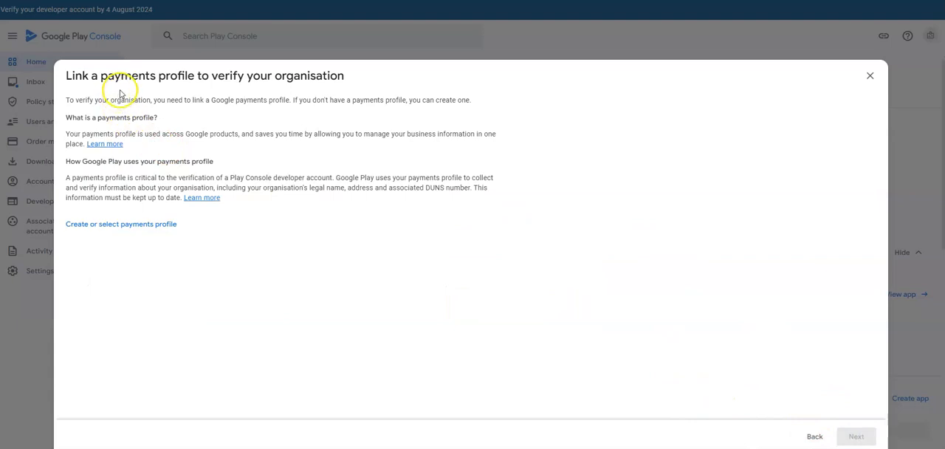
mouse_move(216, 86)
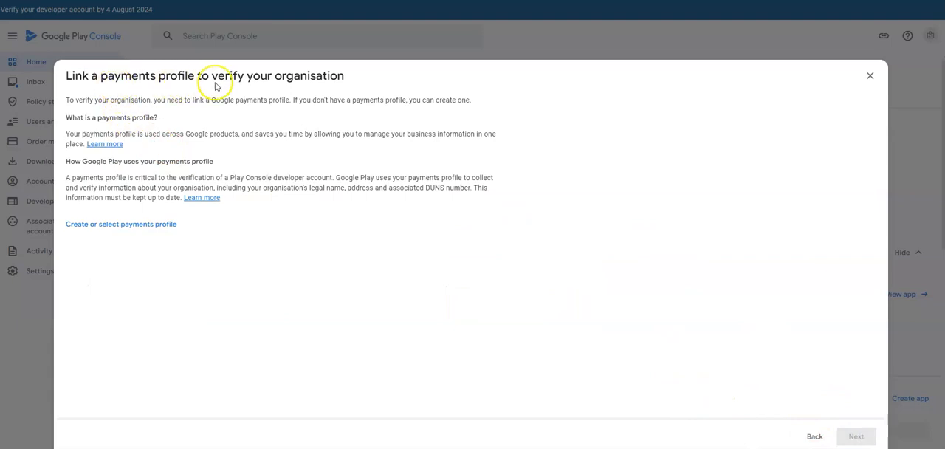
mouse_move(233, 103)
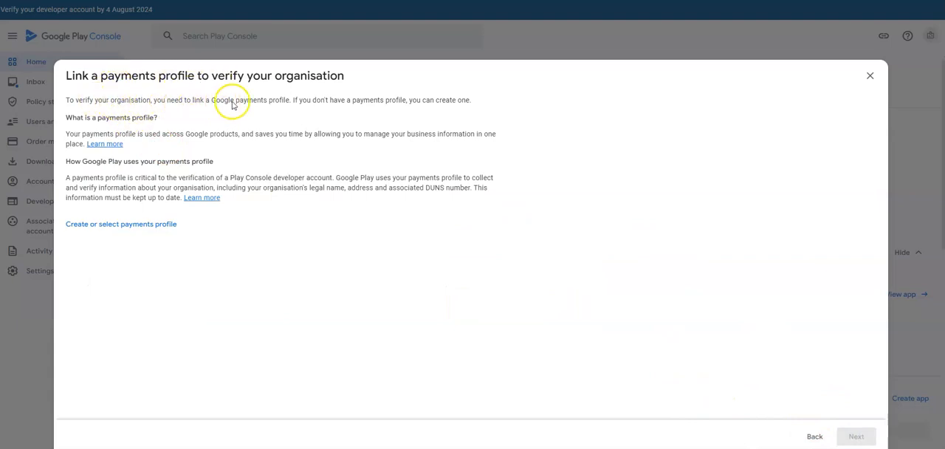
mouse_move(284, 97)
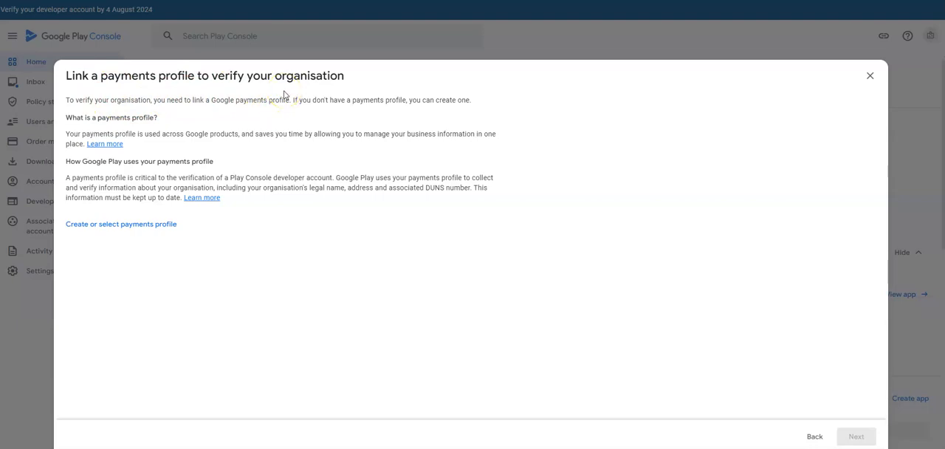
mouse_move(105, 143)
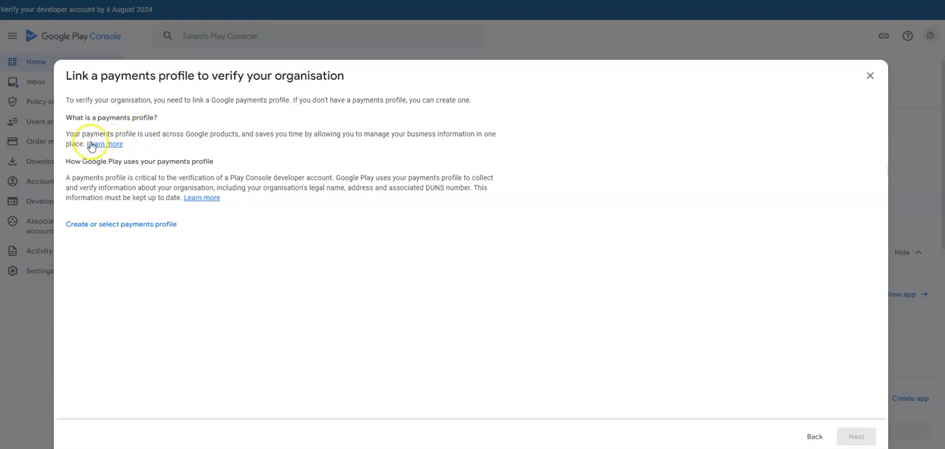
mouse_move(171, 147)
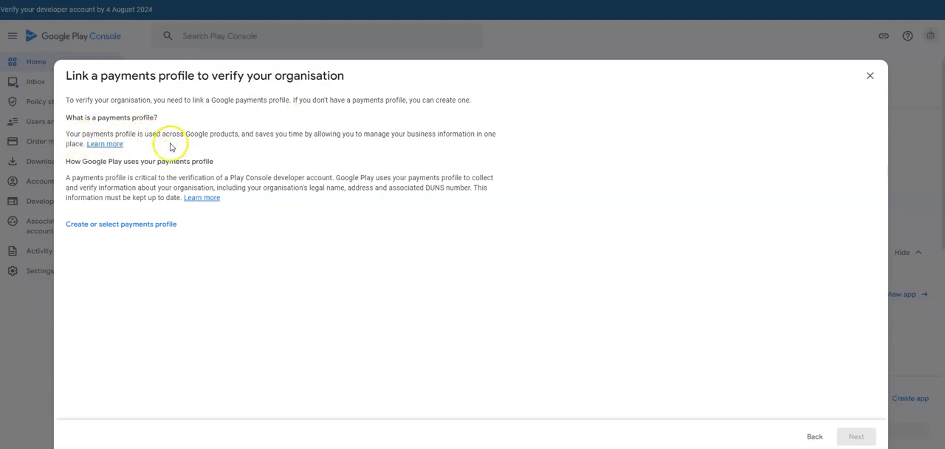
click(121, 224)
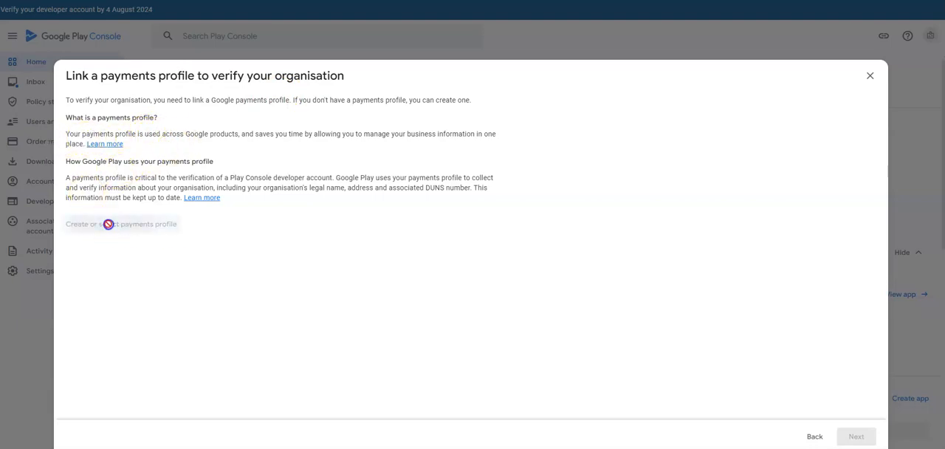
- Select the Mass Mobile Apps payments profile and continue to the D-U-N-S prompt
click(121, 223)
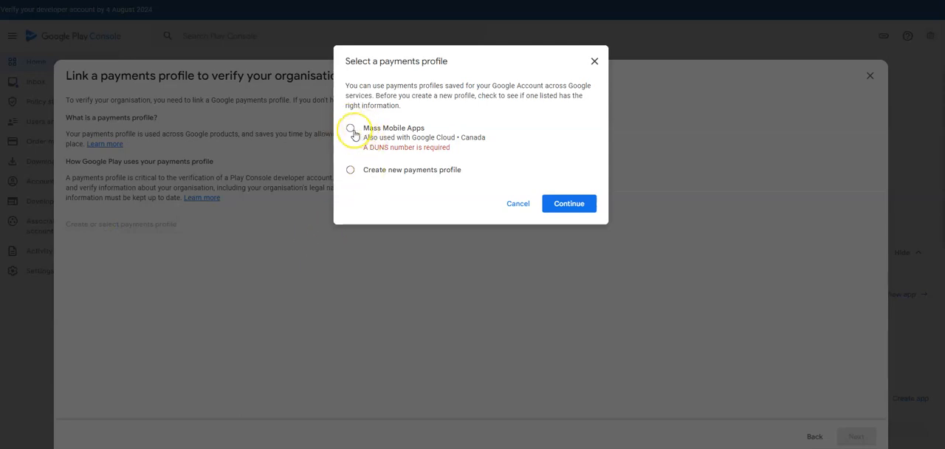
click(350, 128)
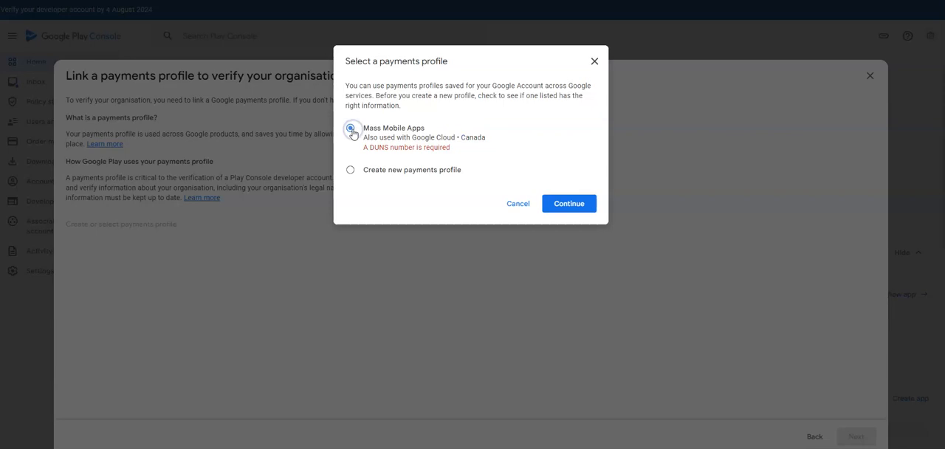
click(350, 127)
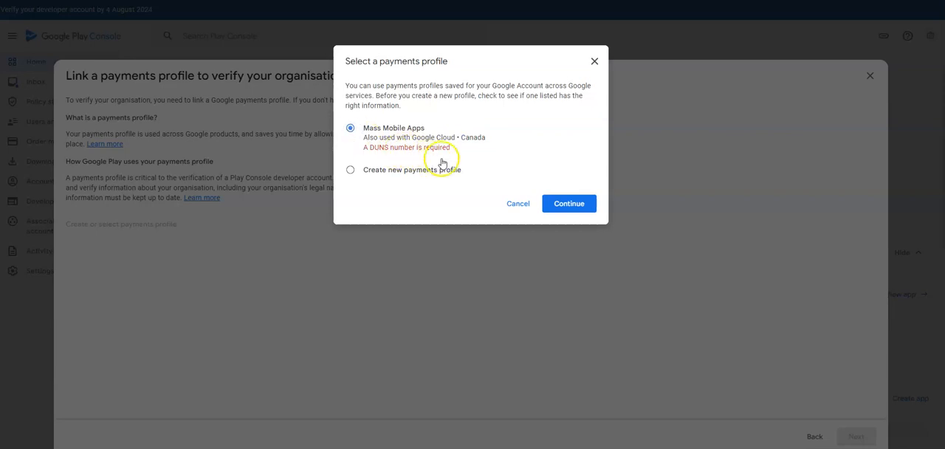
mouse_move(550, 169)
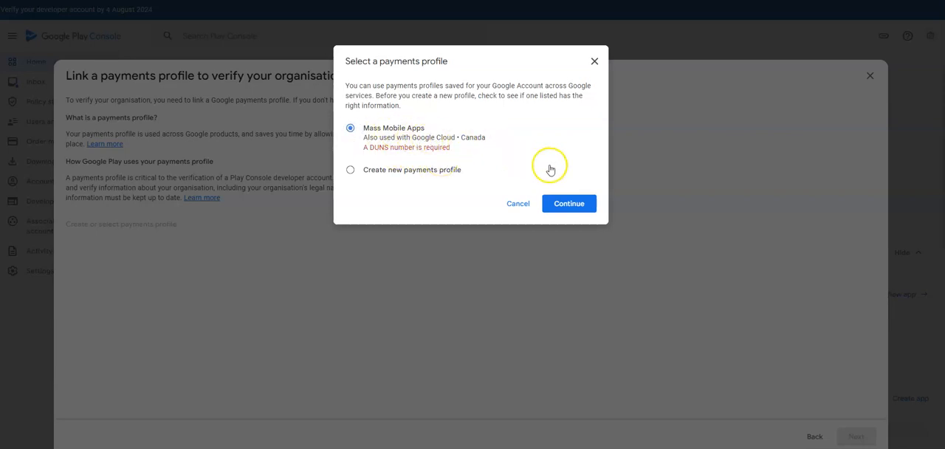
click(569, 203)
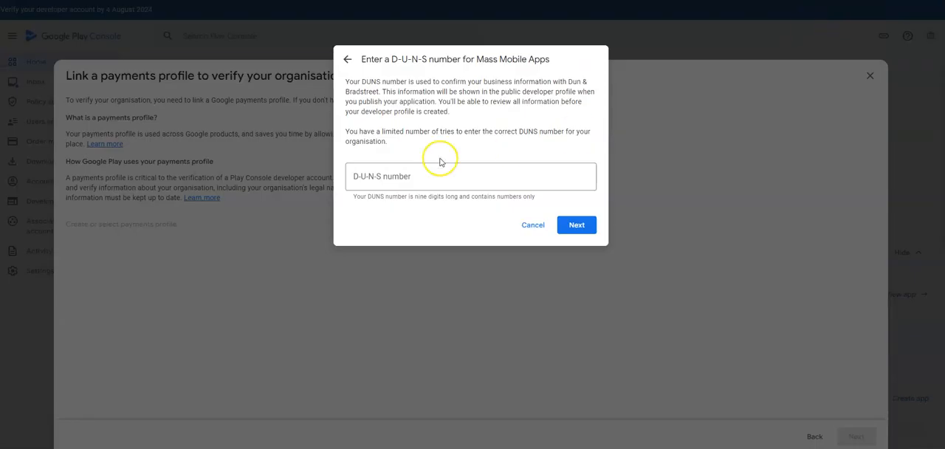
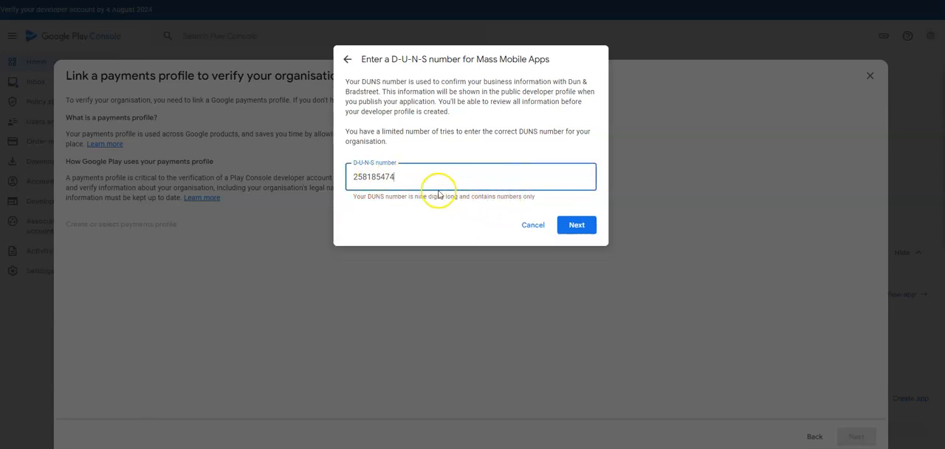
- Enter D-U-N-S number 258185474 and confirm the matching Dun & Bradstreet business information
click(576, 224)
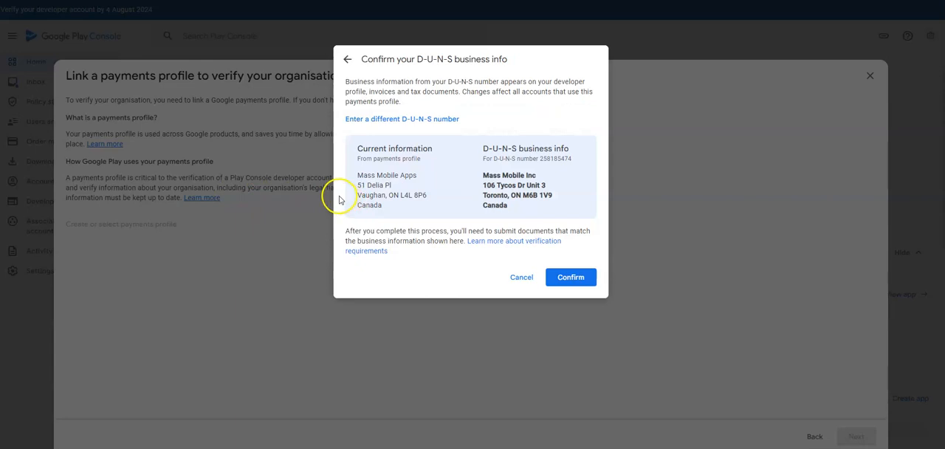
mouse_move(395, 110)
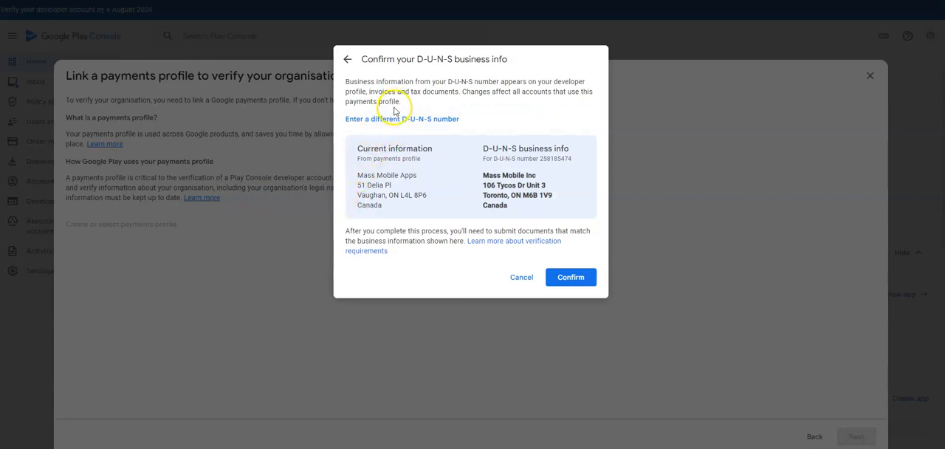
mouse_move(358, 92)
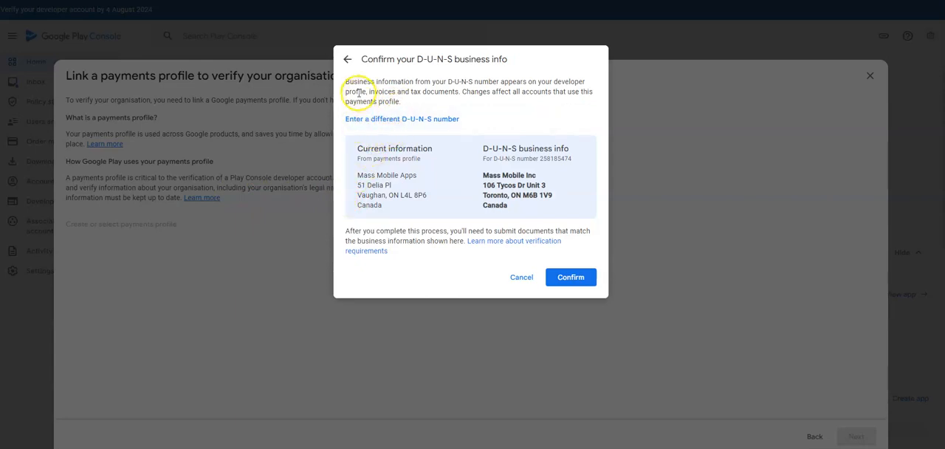
mouse_move(388, 204)
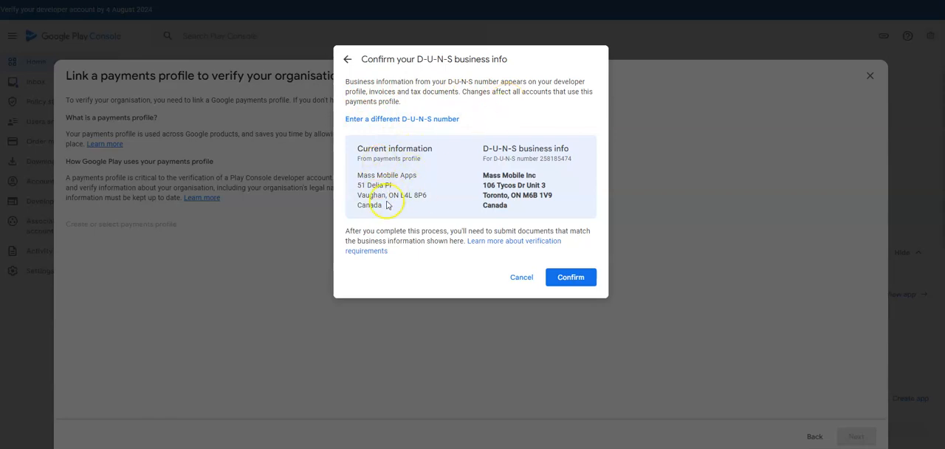
mouse_move(391, 225)
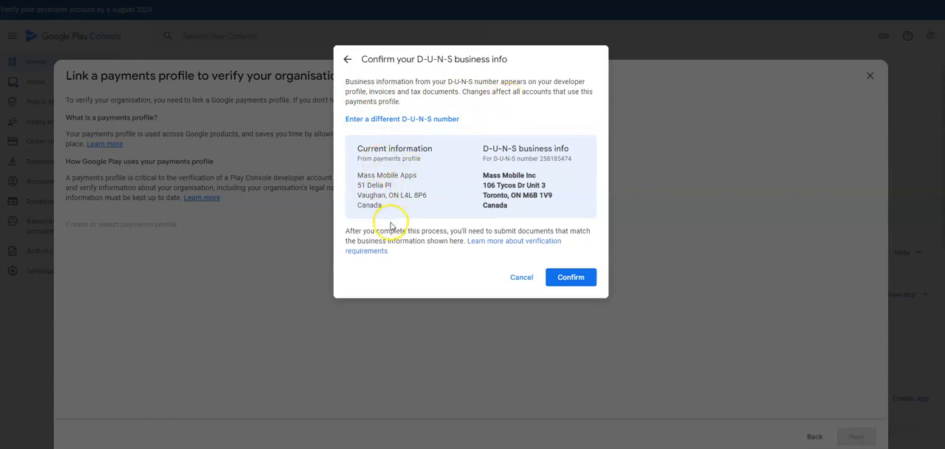
click(570, 277)
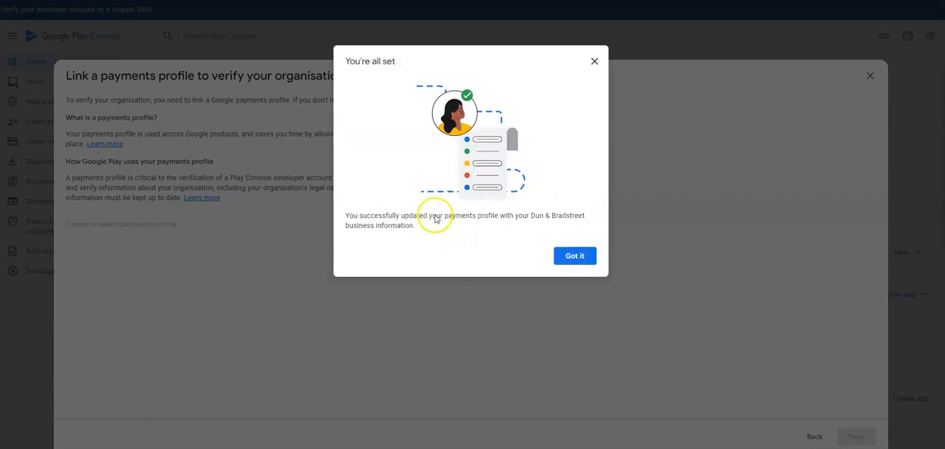
mouse_move(418, 224)
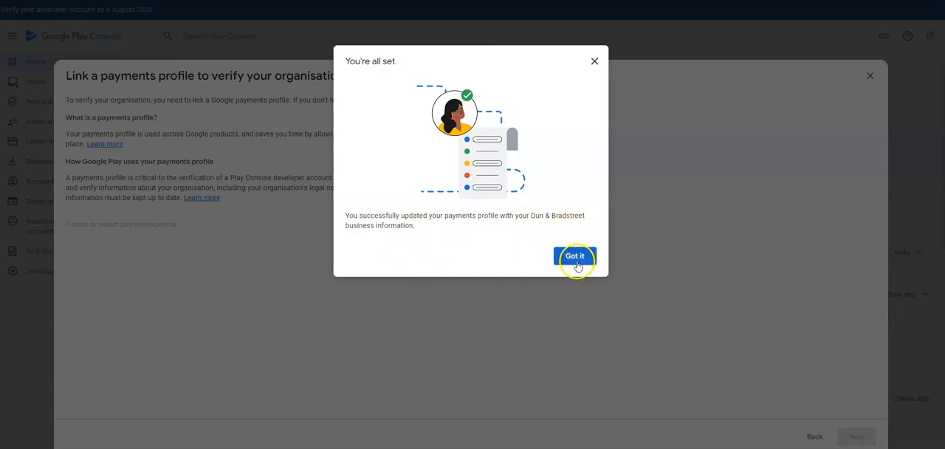
- Dismiss the success message and keep organisation type as company or business with its size, phone and website
click(575, 256)
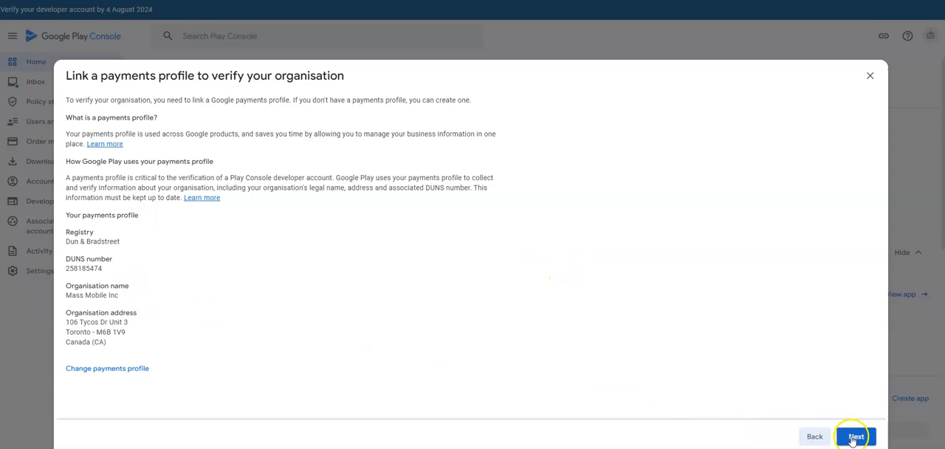
click(855, 436)
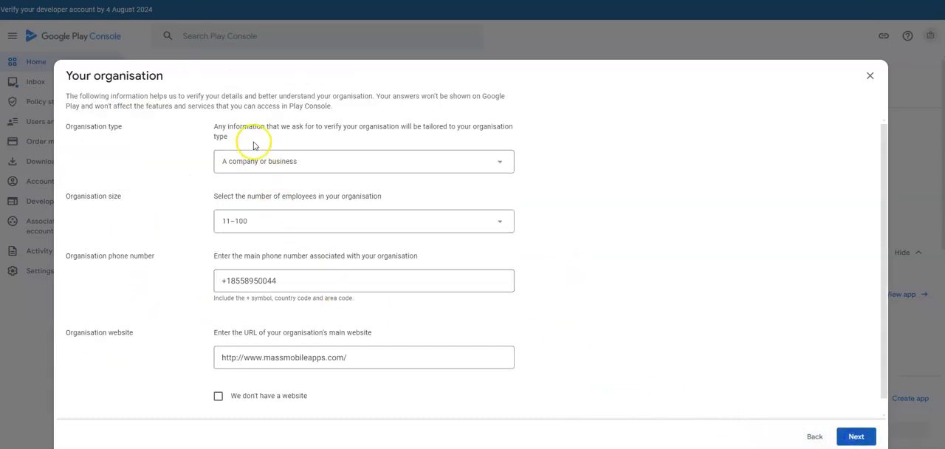
click(363, 161)
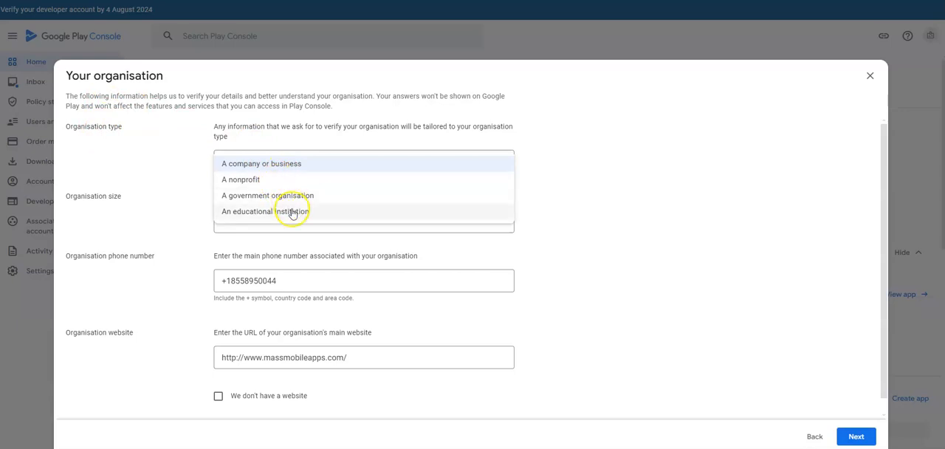
click(261, 163)
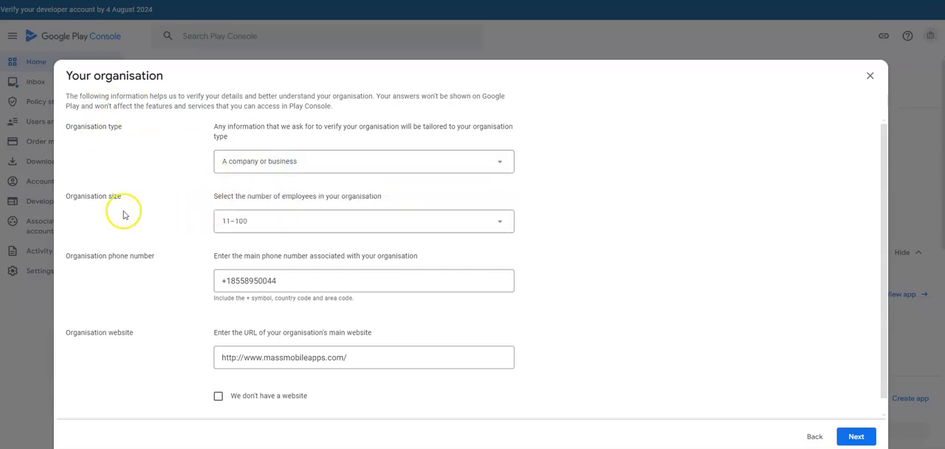
click(363, 220)
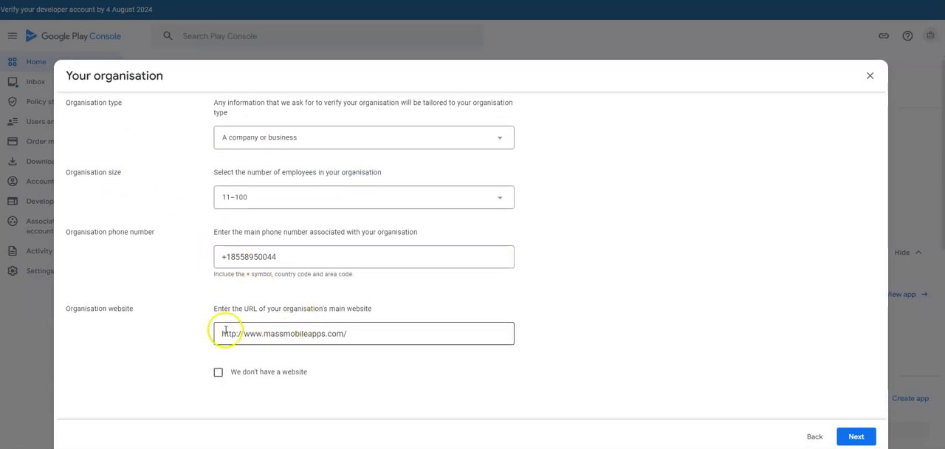
click(856, 436)
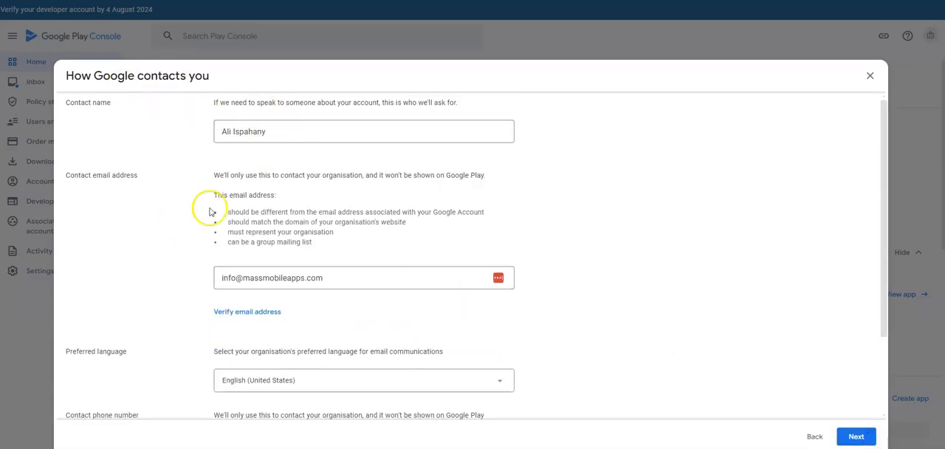
- Verify the contact email by code and the contact phone by voice-call code
scroll(down, 3)
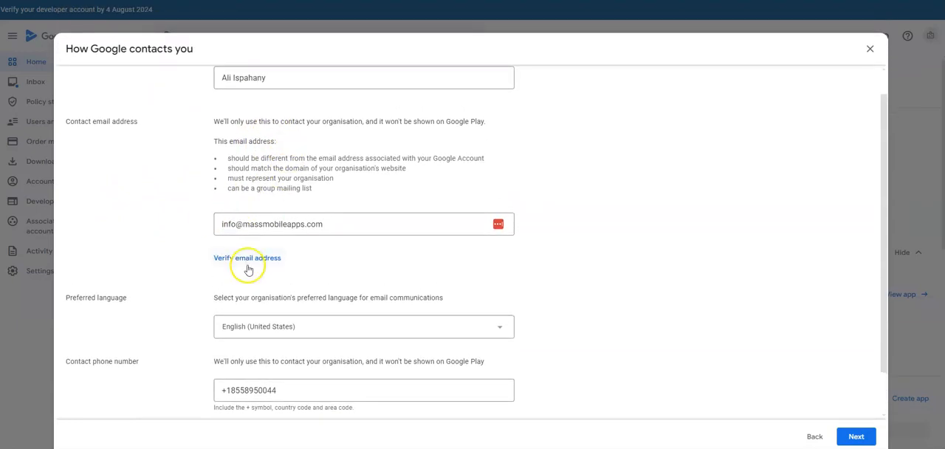
click(247, 257)
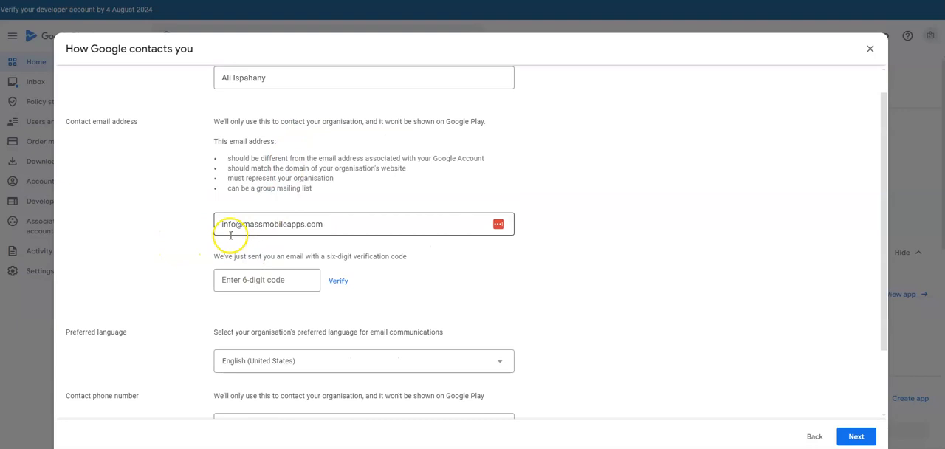
scroll(down, 3)
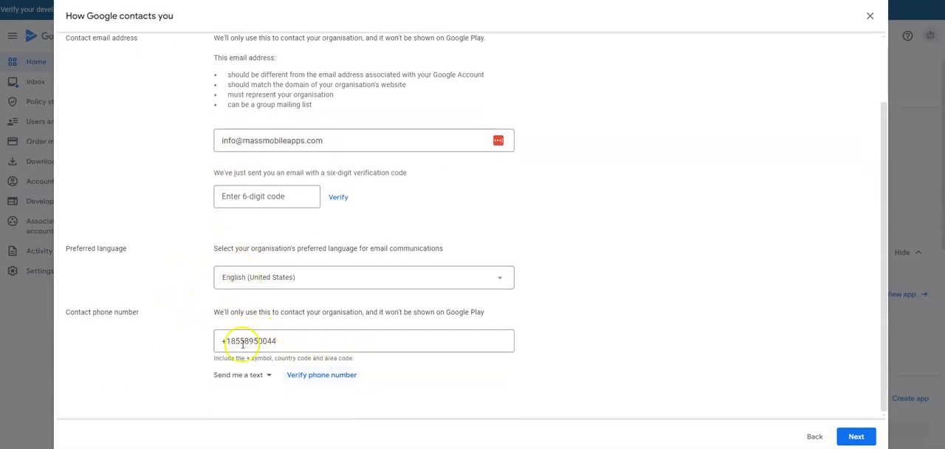
click(321, 374)
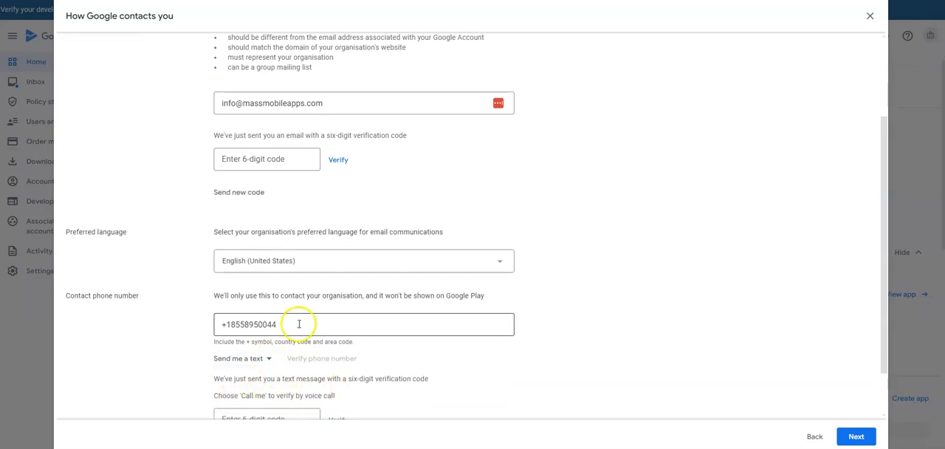
click(242, 358)
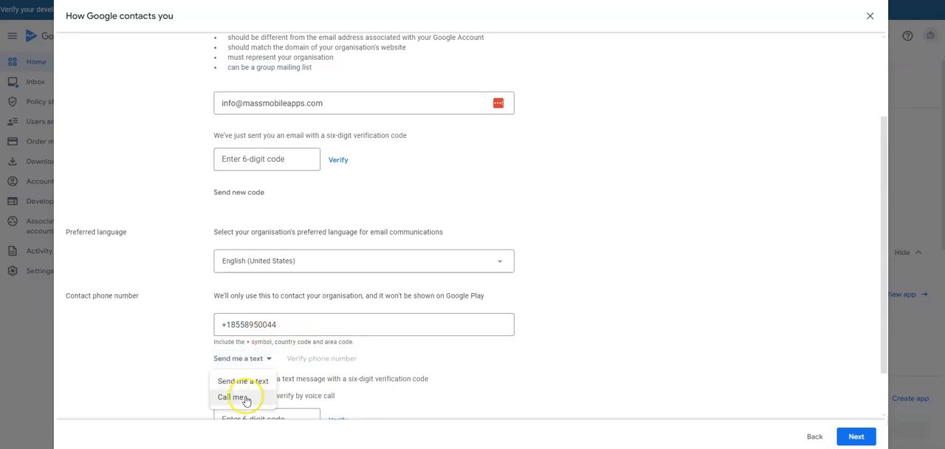
click(232, 397)
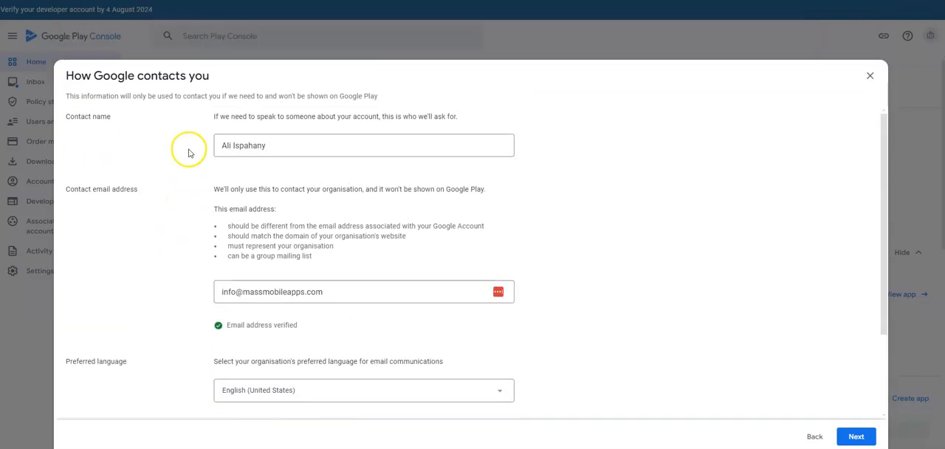
scroll(down, 3)
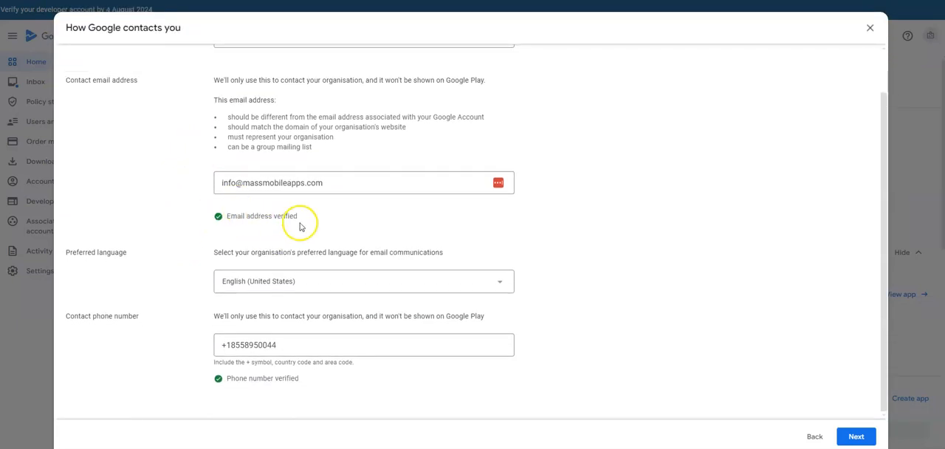
mouse_move(363, 256)
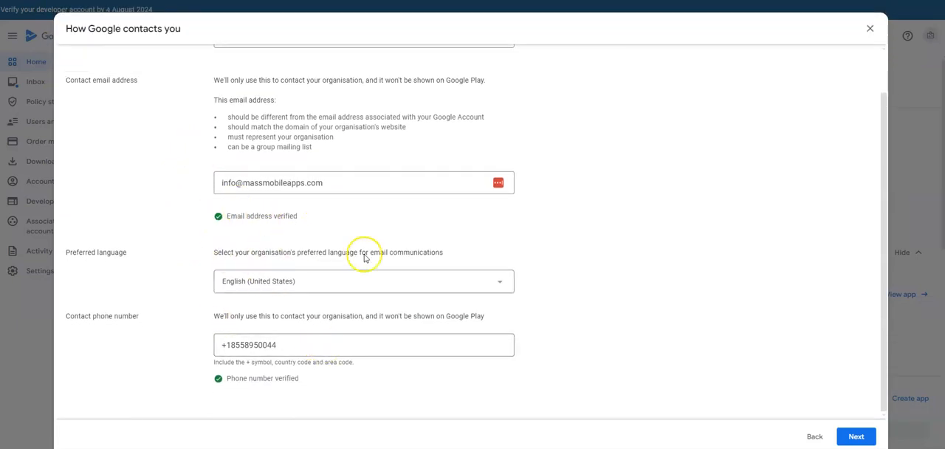
click(855, 436)
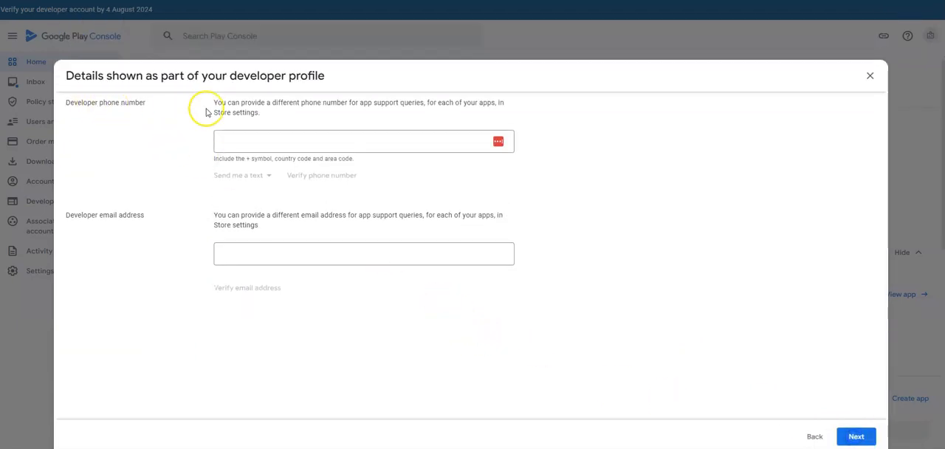
mouse_move(379, 114)
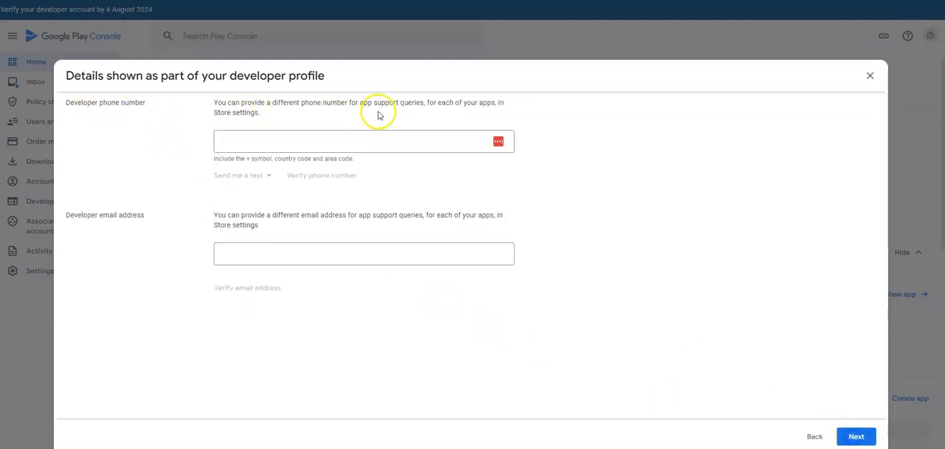
mouse_move(439, 114)
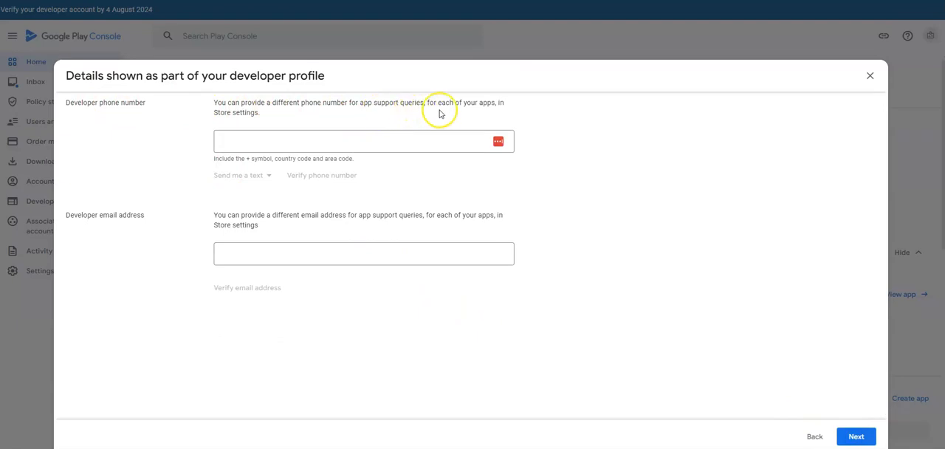
mouse_move(148, 150)
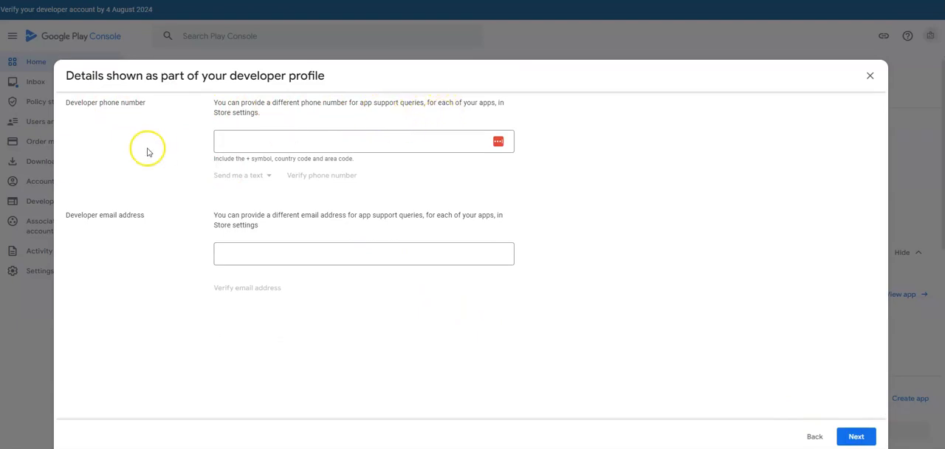
mouse_move(844, 421)
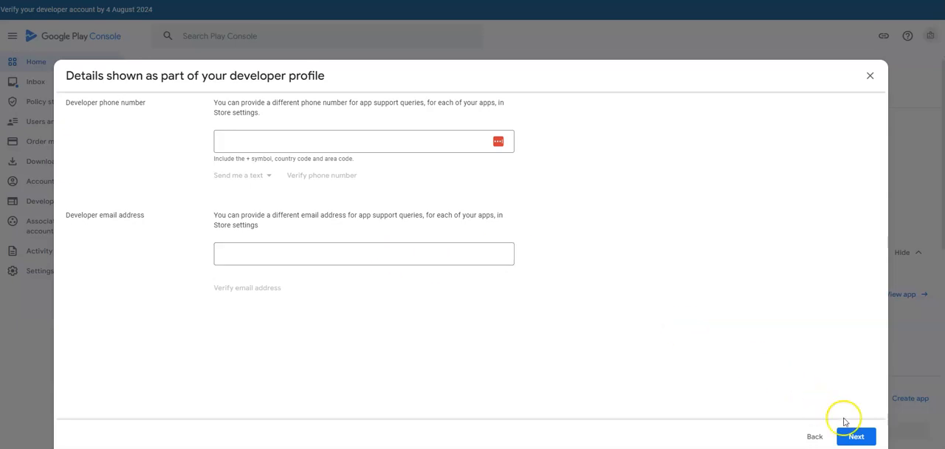
- Attempt Next with empty developer phone and email, then select the developer phone field
click(856, 436)
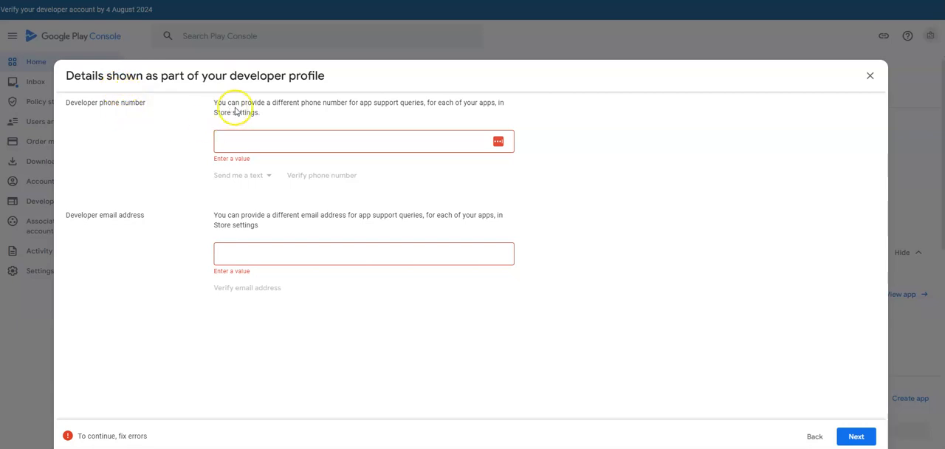
mouse_move(359, 118)
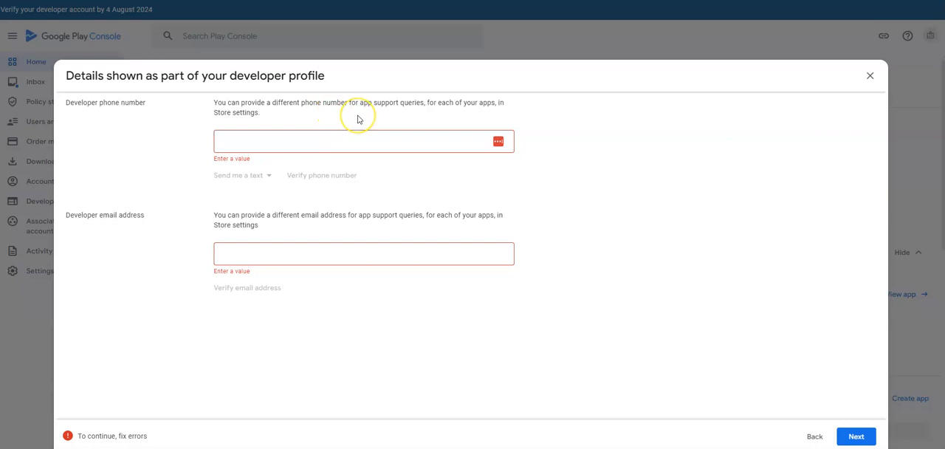
click(361, 141)
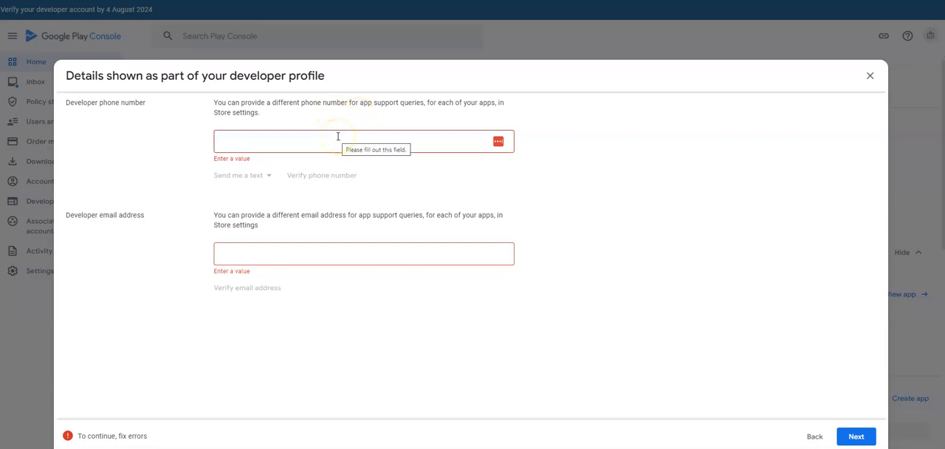
mouse_move(336, 136)
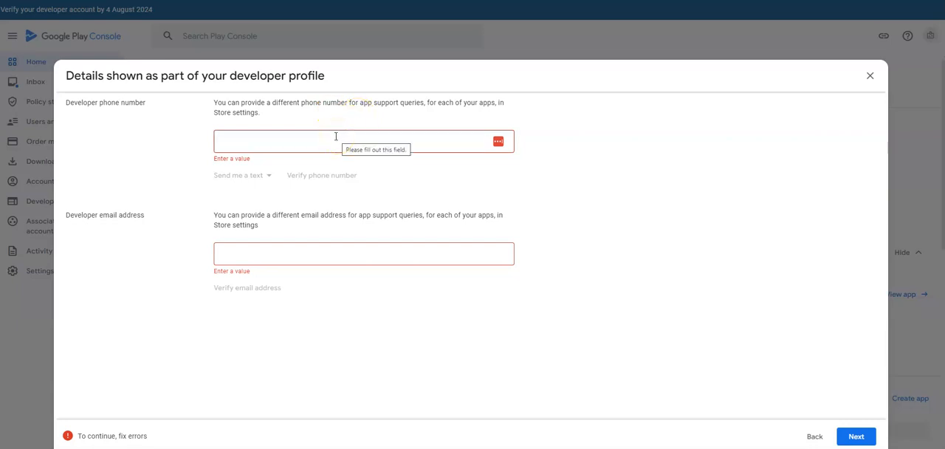
mouse_move(294, 140)
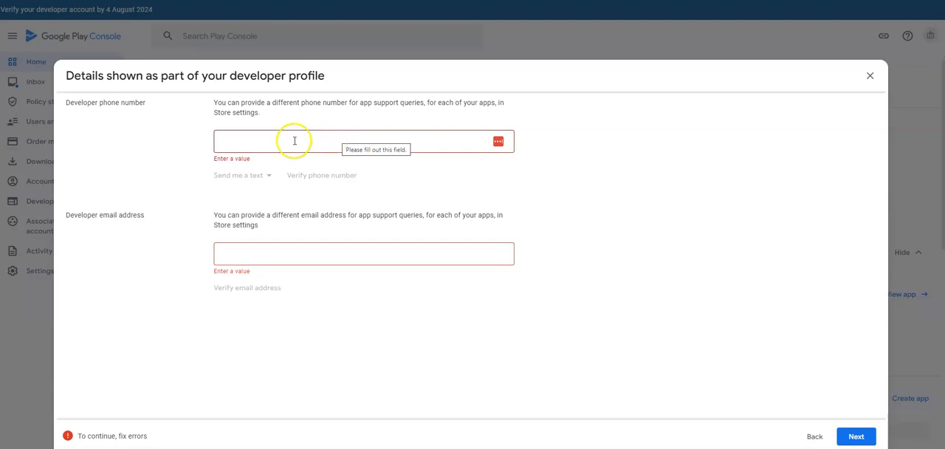
click(355, 141)
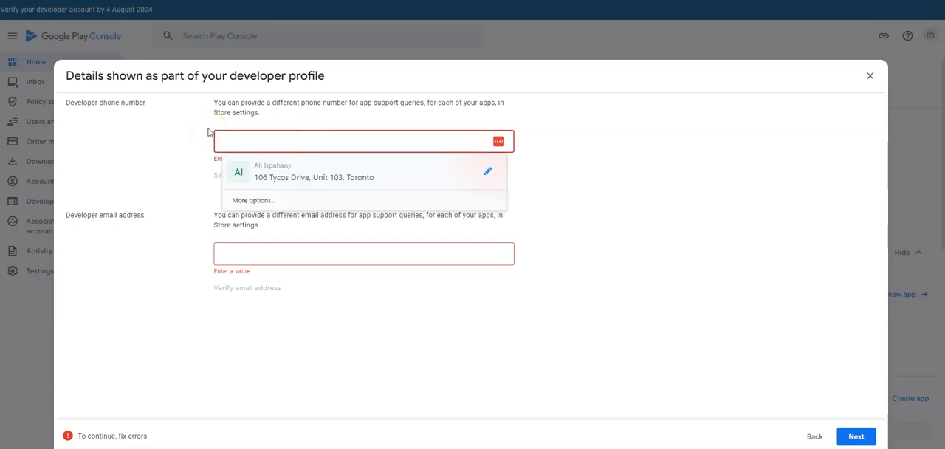
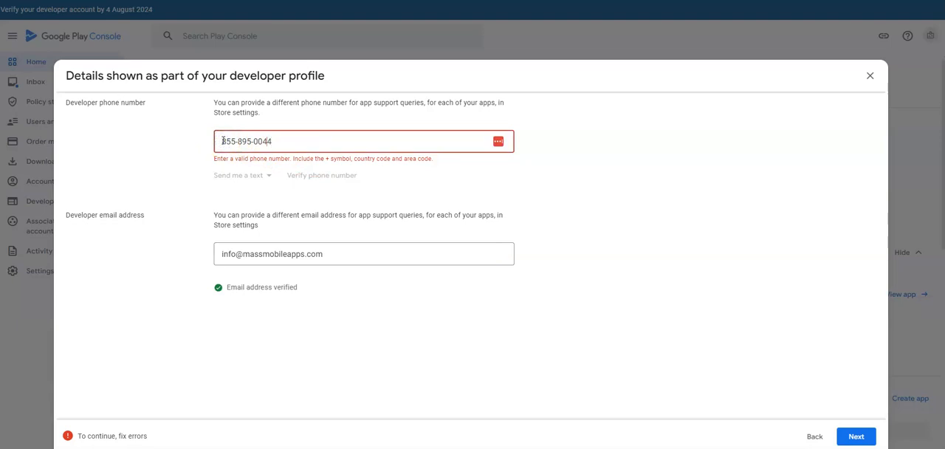
- Enter the +1 developer phone number and email, verify the phone, and continue to review
text(1-)
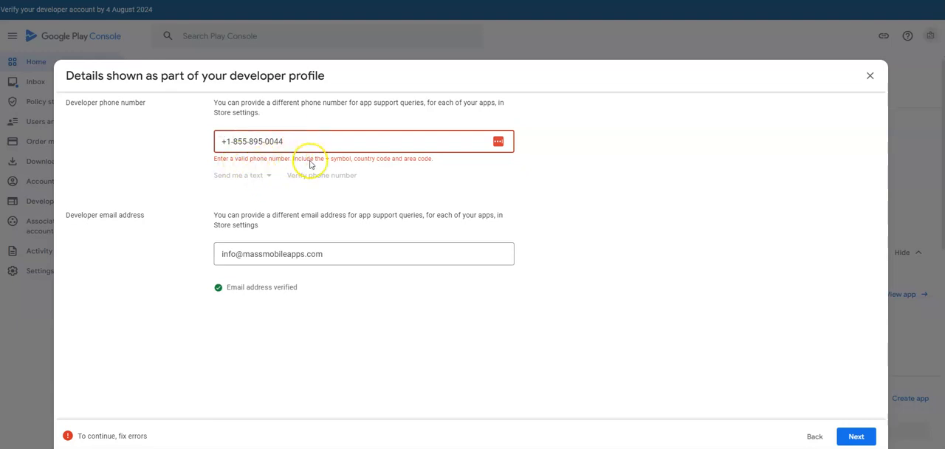
mouse_move(212, 139)
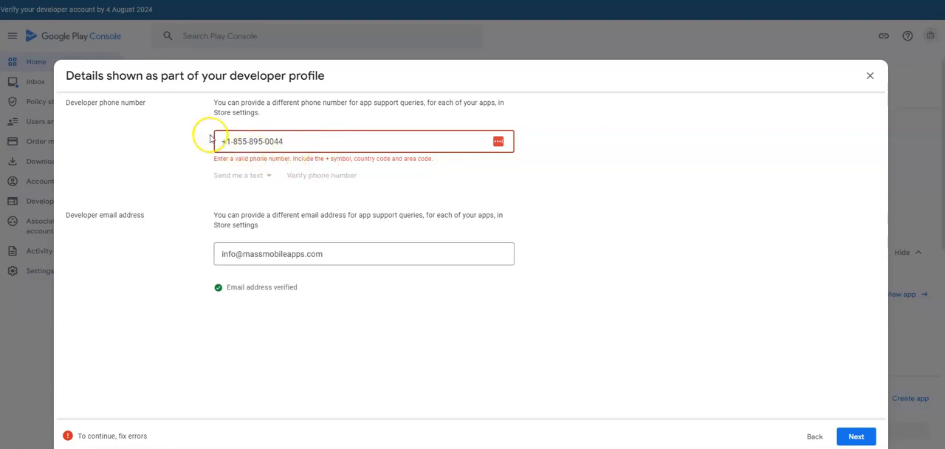
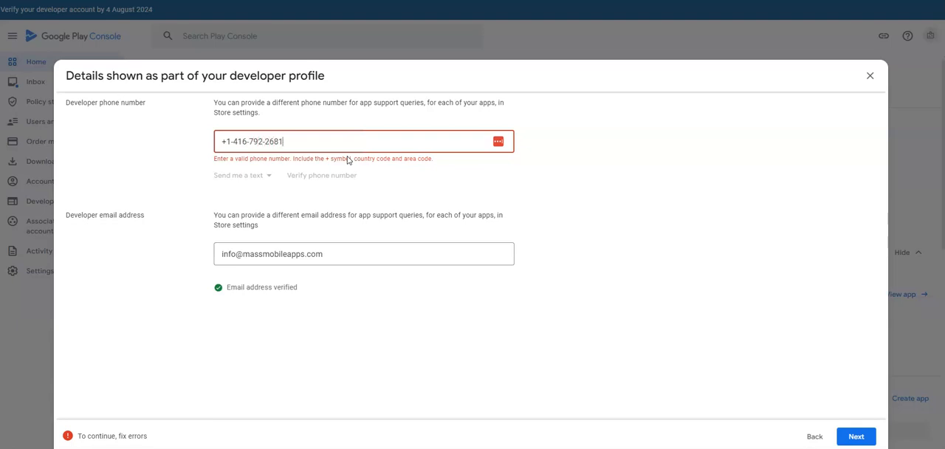
click(321, 175)
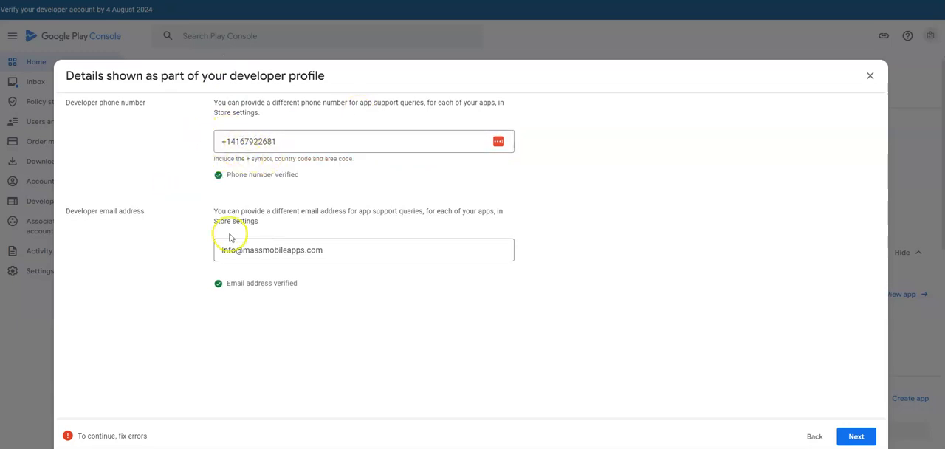
mouse_move(272, 265)
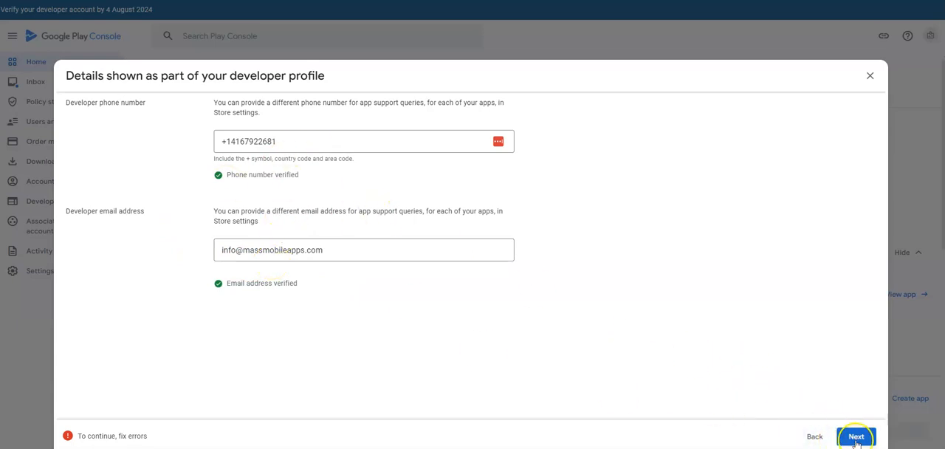
click(856, 436)
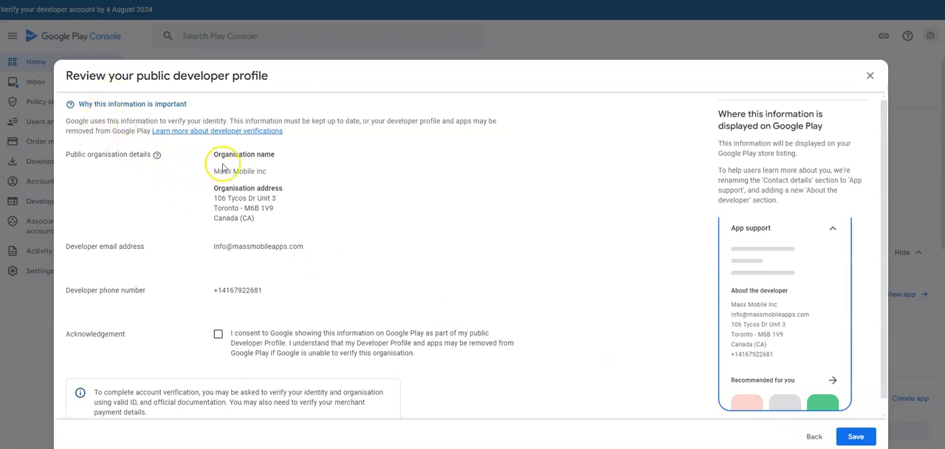
mouse_move(194, 253)
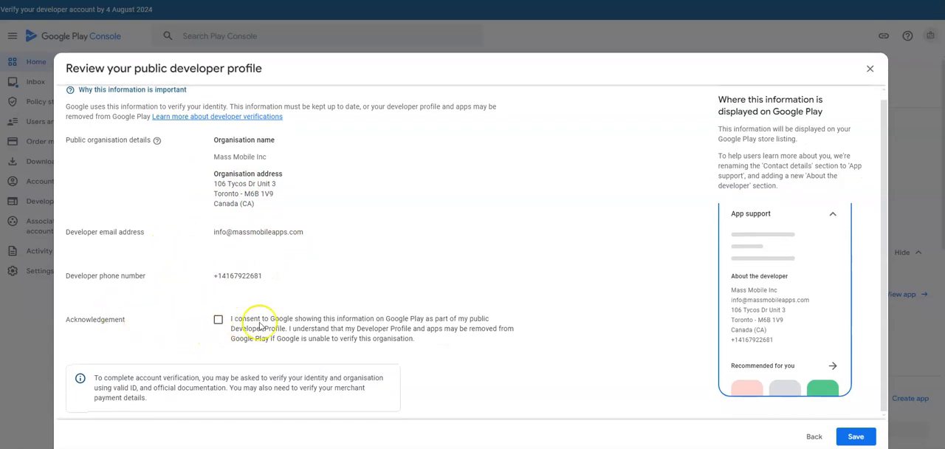
- Tick the Acknowledgement consent checkbox and save the public developer profile
click(218, 319)
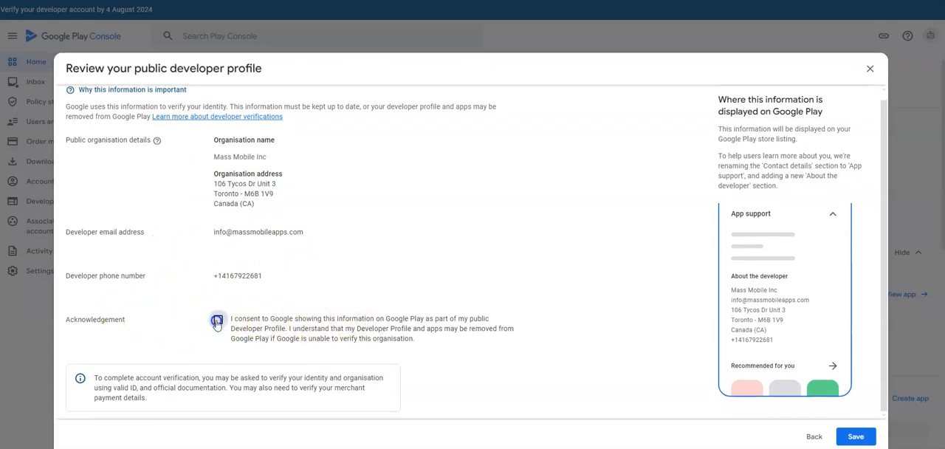
click(218, 320)
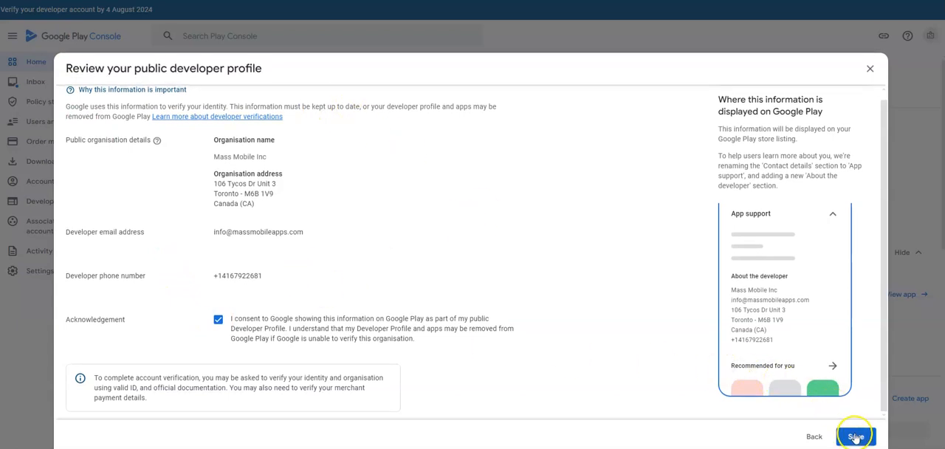
click(855, 435)
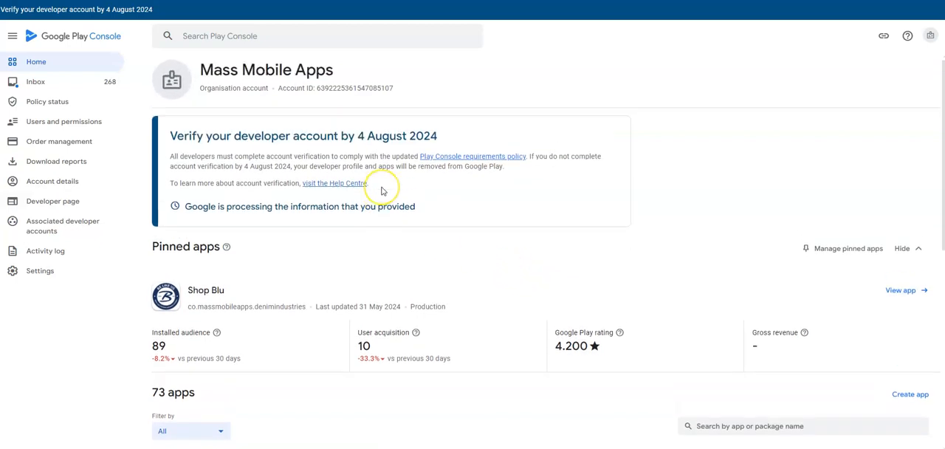
mouse_move(122, 28)
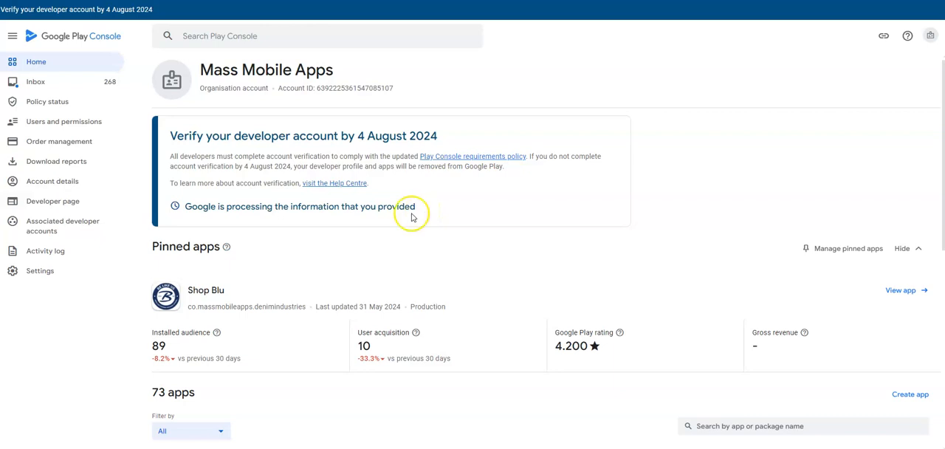
mouse_move(358, 201)
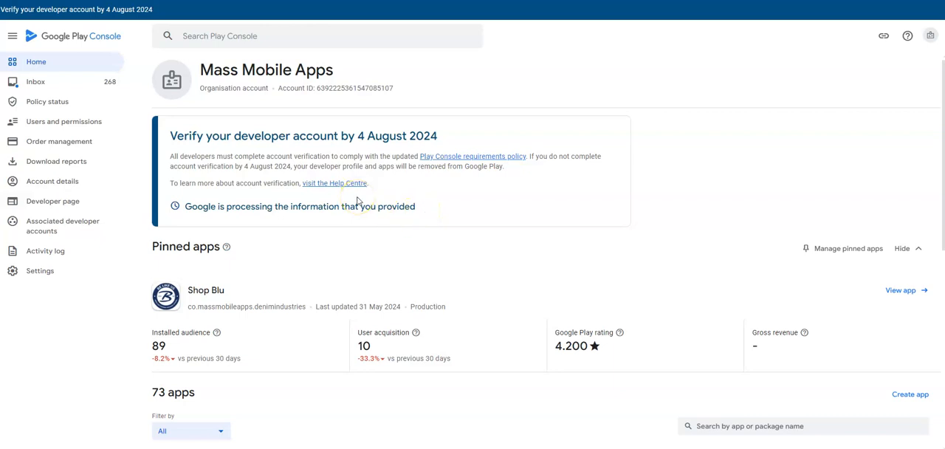
mouse_move(355, 198)
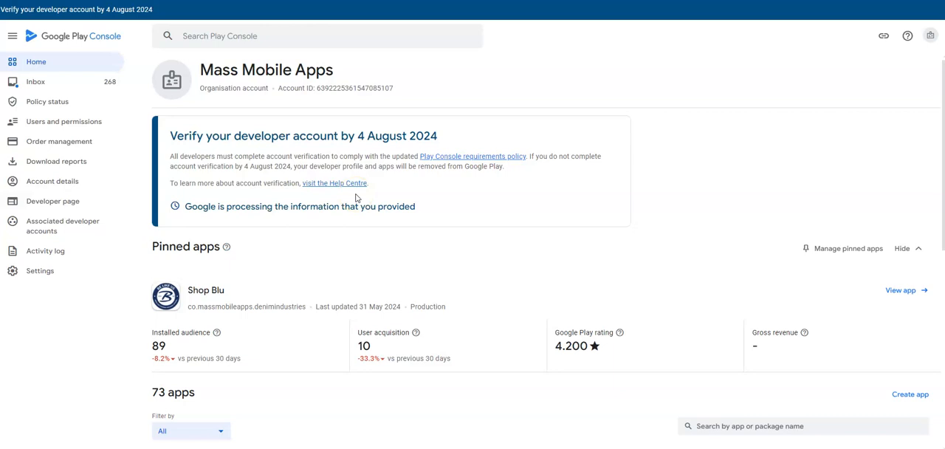